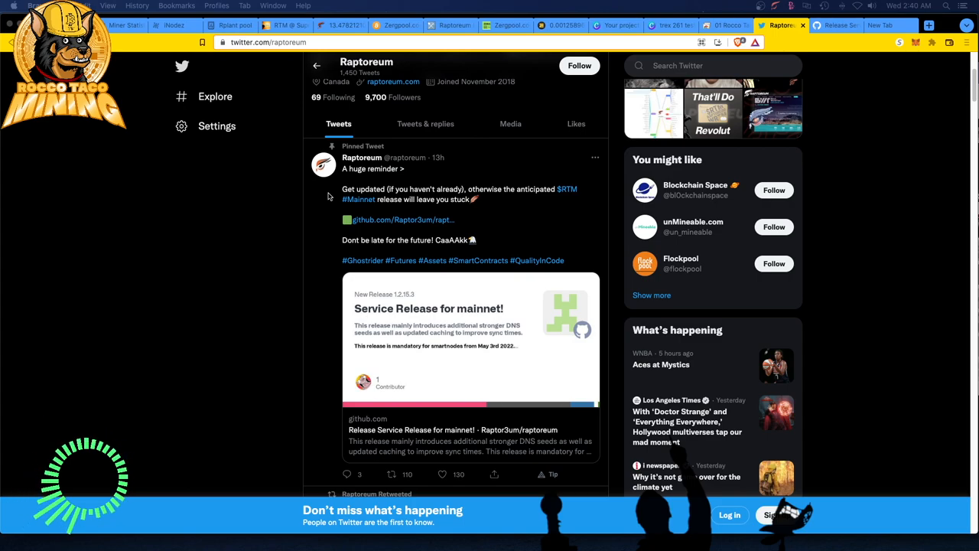
pyautogui.moveTo(498, 217)
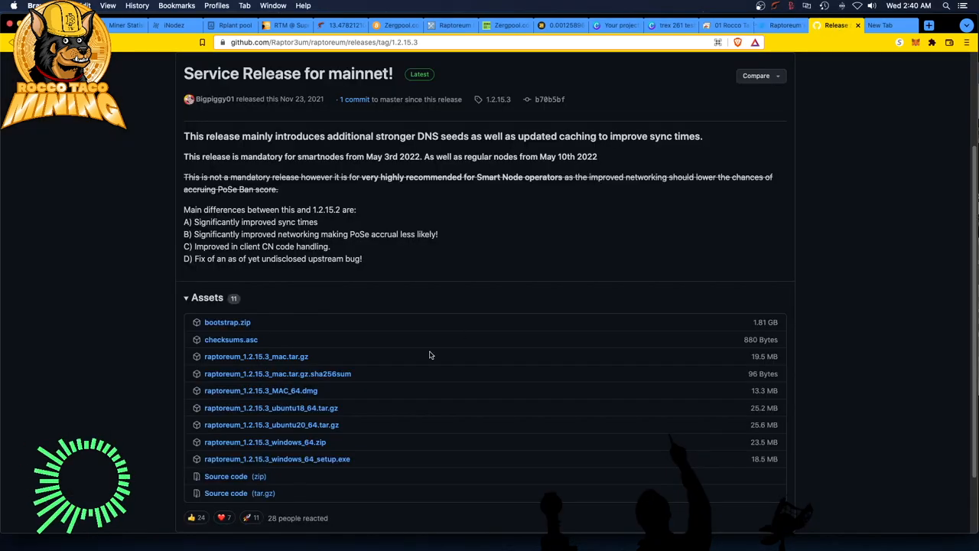
pyautogui.moveTo(241, 432)
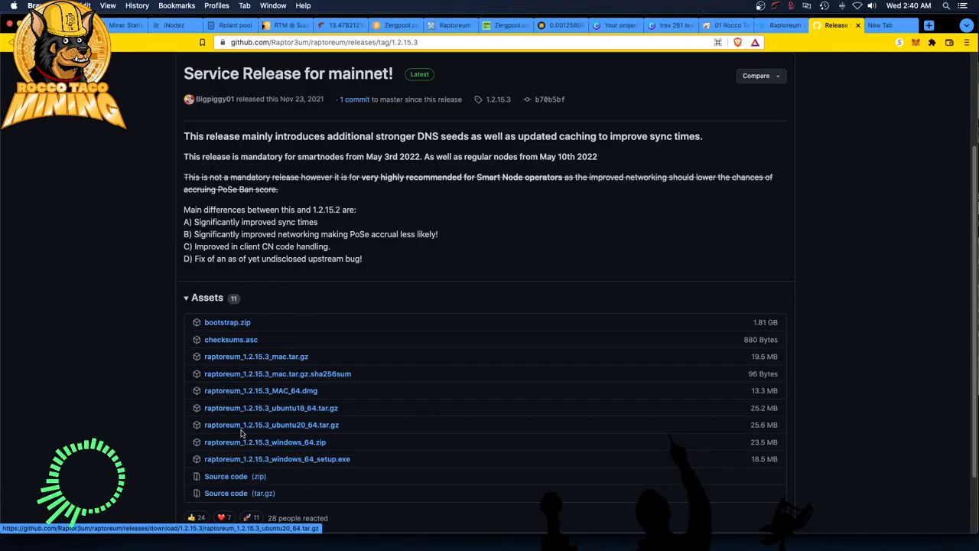
pyautogui.moveTo(252, 443)
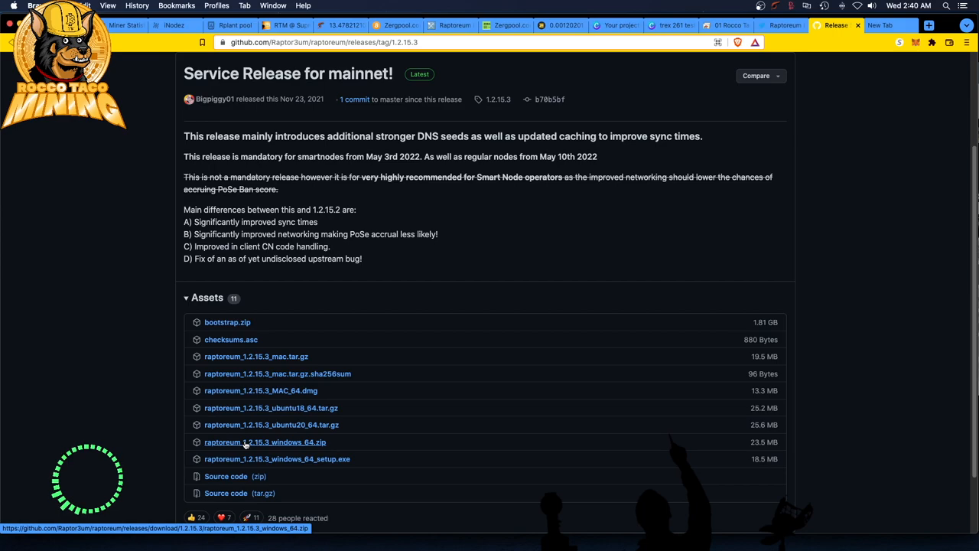
pyautogui.moveTo(285, 425)
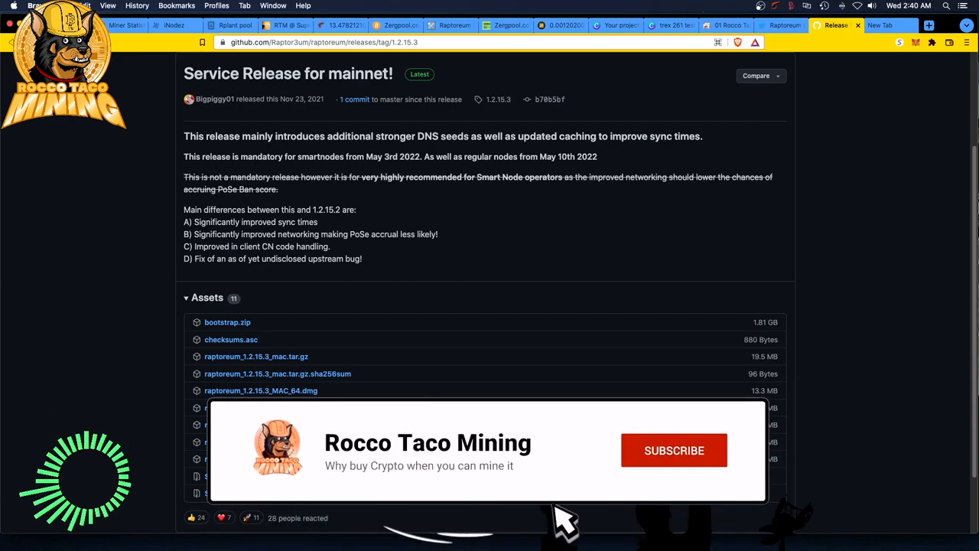
pyautogui.click(673, 450)
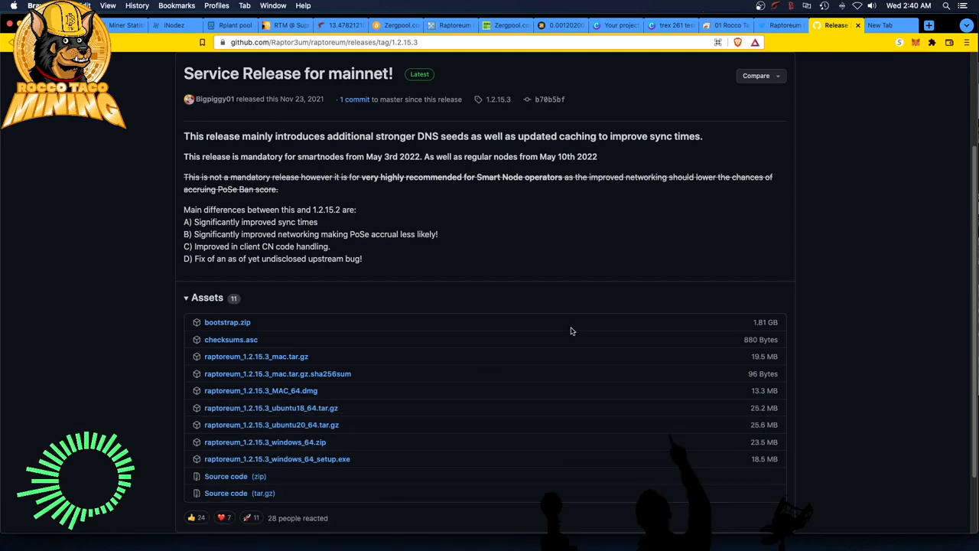
pyautogui.moveTo(725, 25)
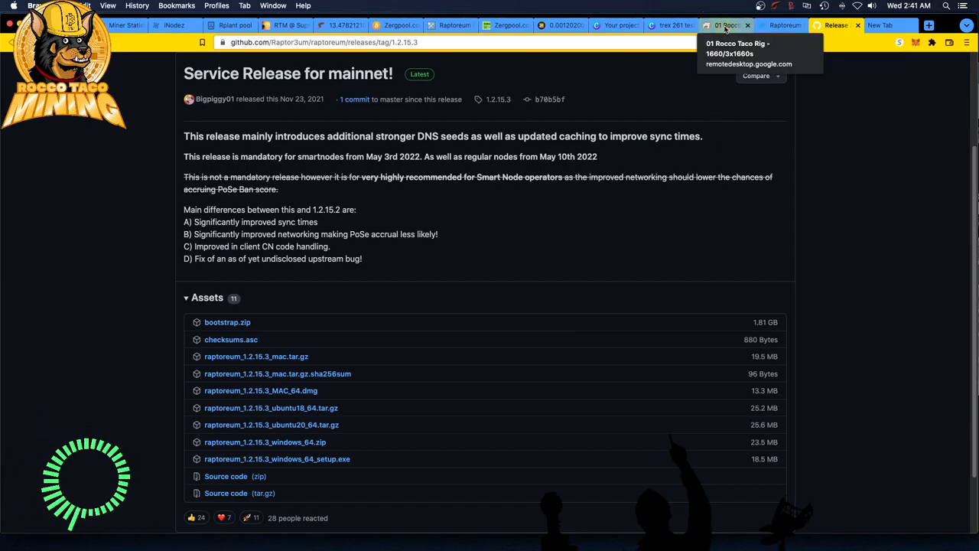
# Check the remote rig's wallet About dialog shows version 1.2.15.2, then return to the 1.2.15.3 release page.
pyautogui.click(725, 25)
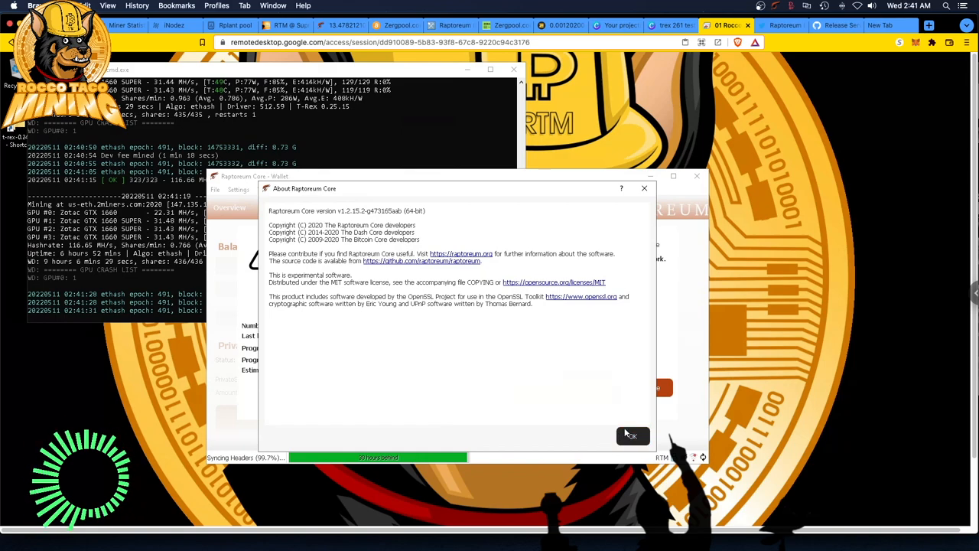
pyautogui.click(632, 436)
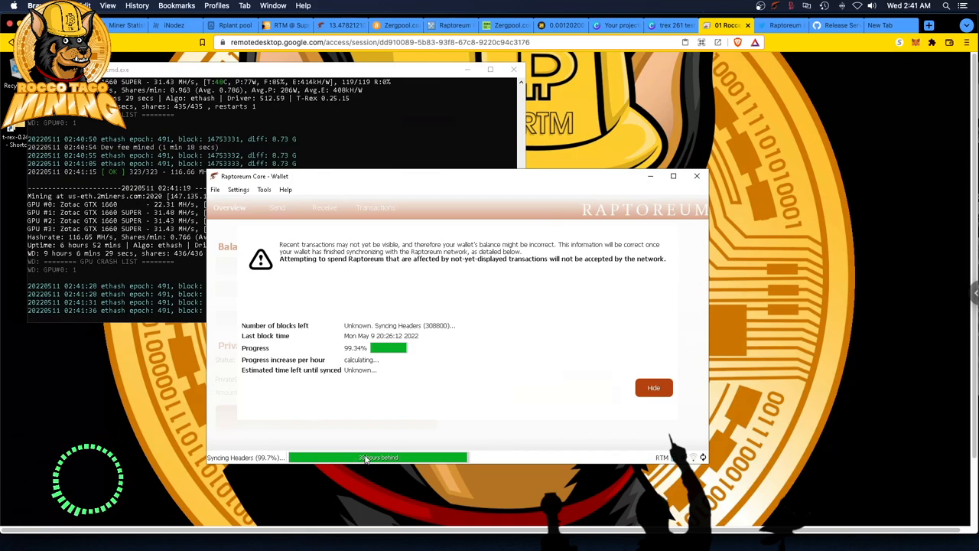
pyautogui.moveTo(366, 457)
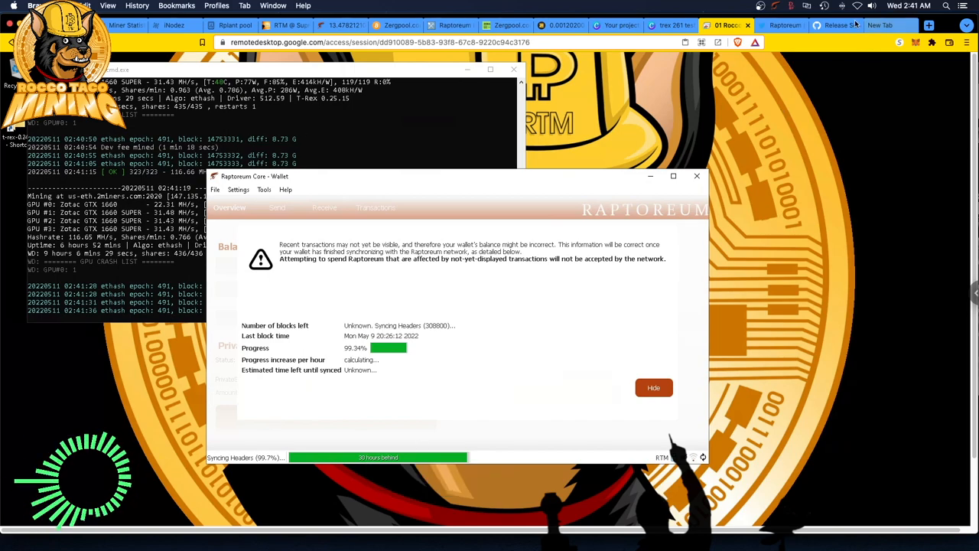
pyautogui.click(827, 25)
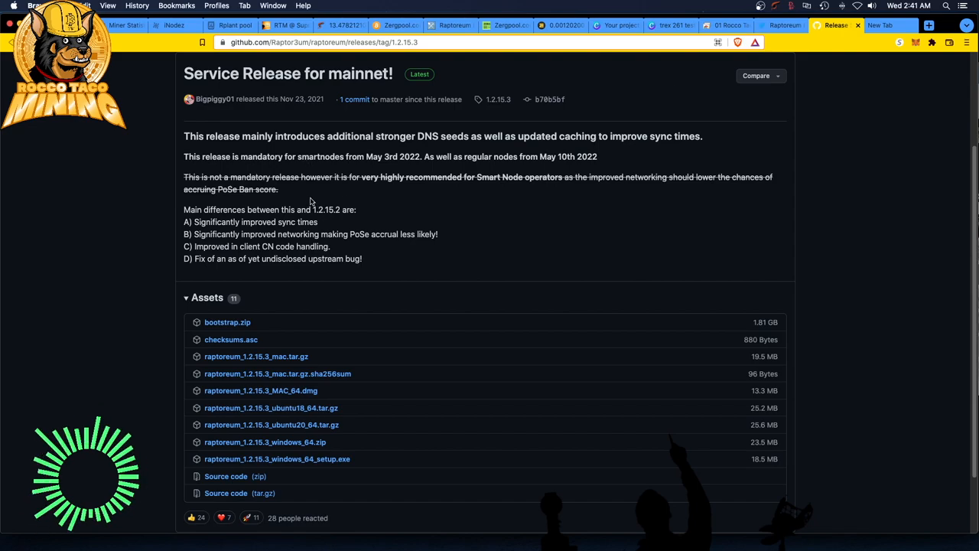
pyautogui.moveTo(206, 325)
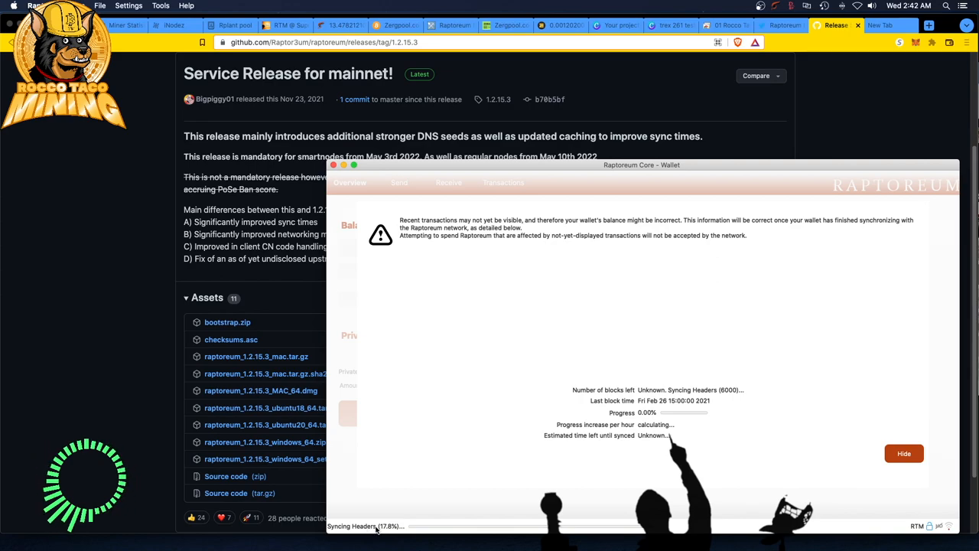
pyautogui.moveTo(547, 409)
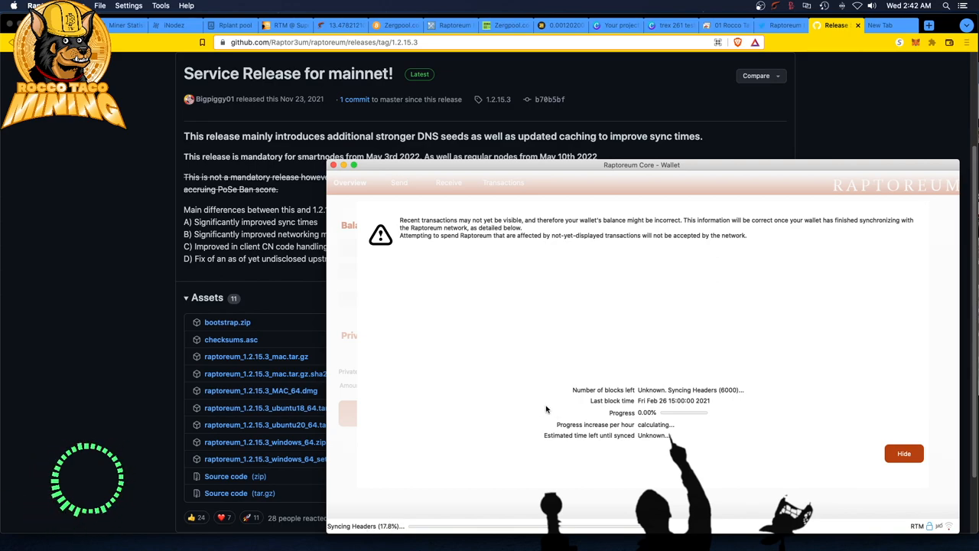
pyautogui.moveTo(717, 398)
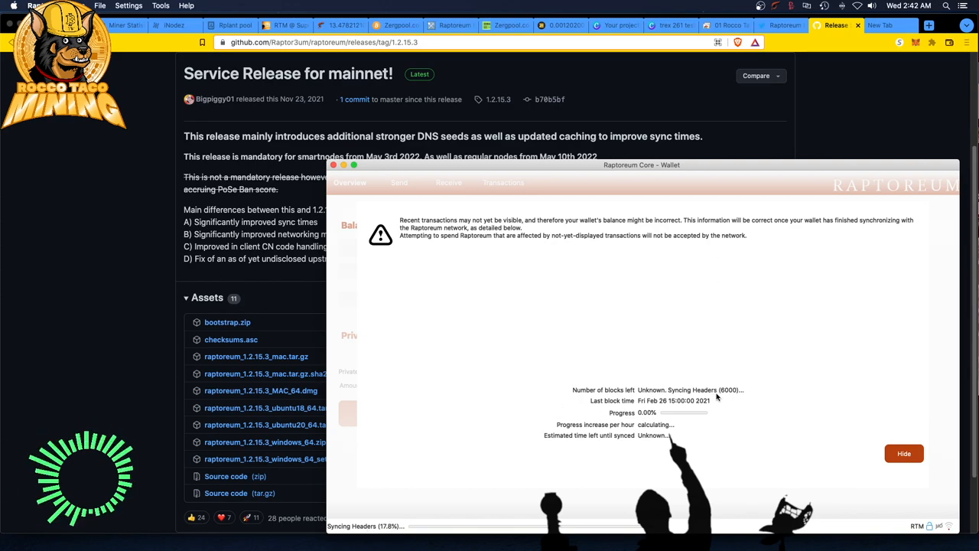
pyautogui.moveTo(698, 433)
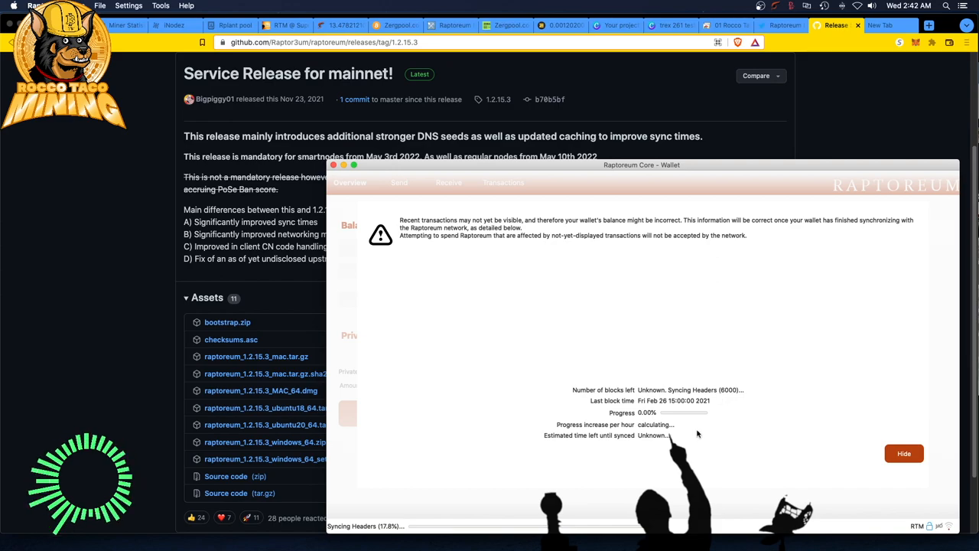
pyautogui.moveTo(648, 443)
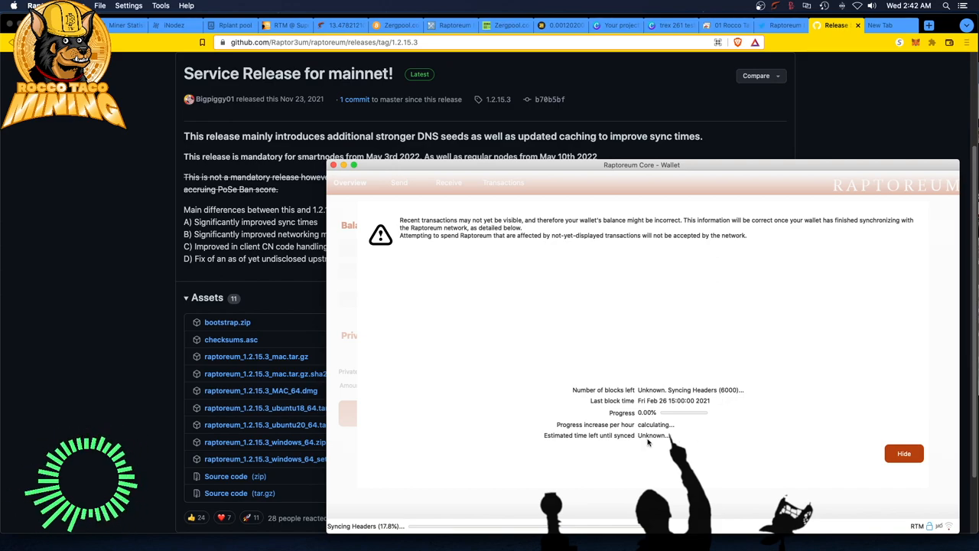
pyautogui.moveTo(628, 447)
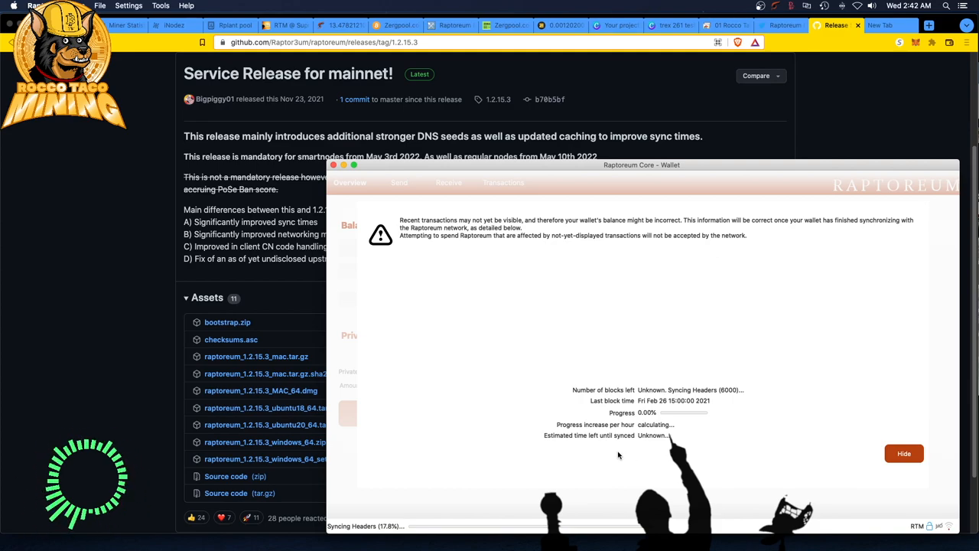
pyautogui.moveTo(599, 355)
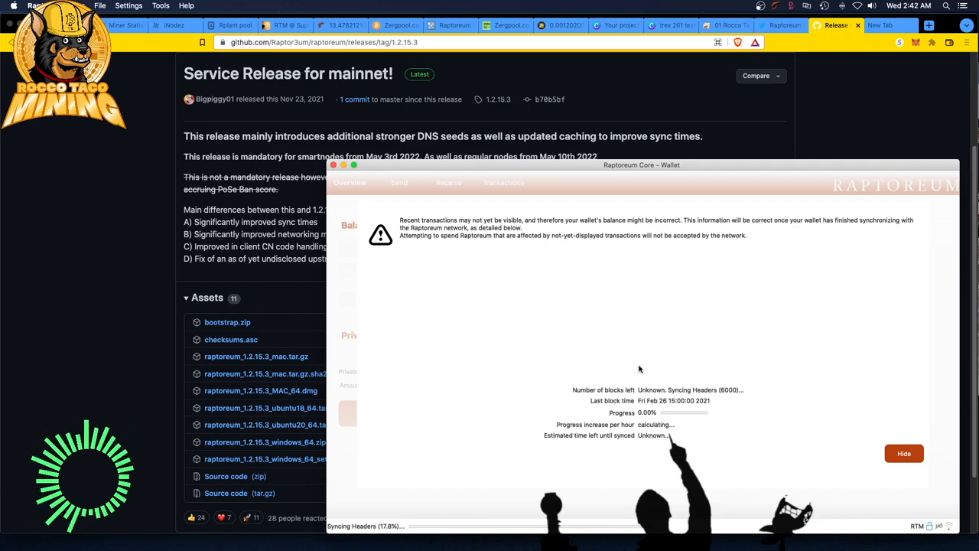
pyautogui.moveTo(639, 366)
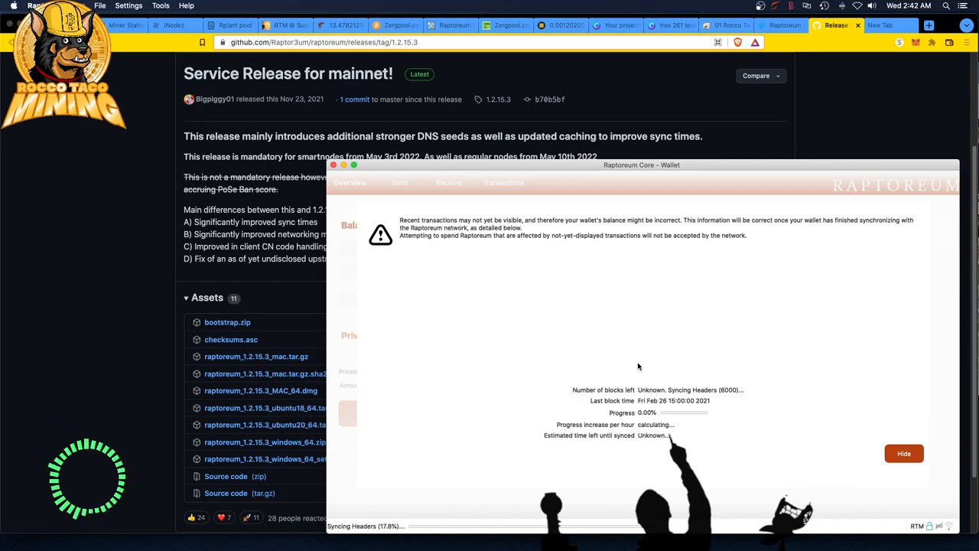
pyautogui.moveTo(624, 375)
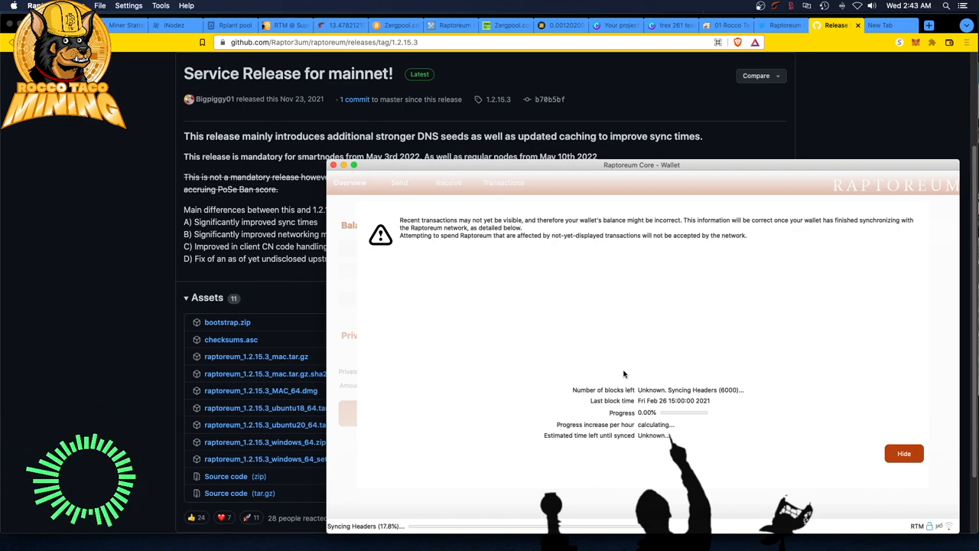
pyautogui.moveTo(660, 374)
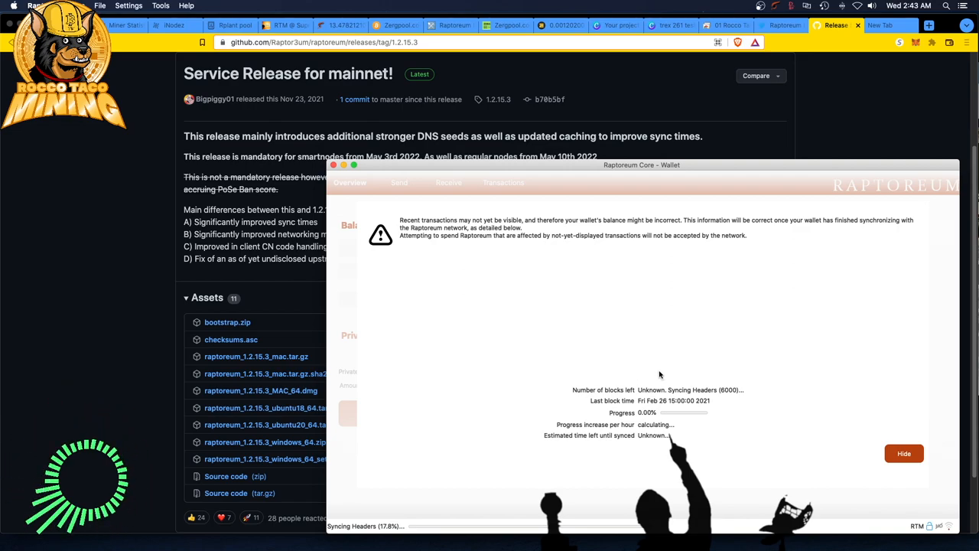